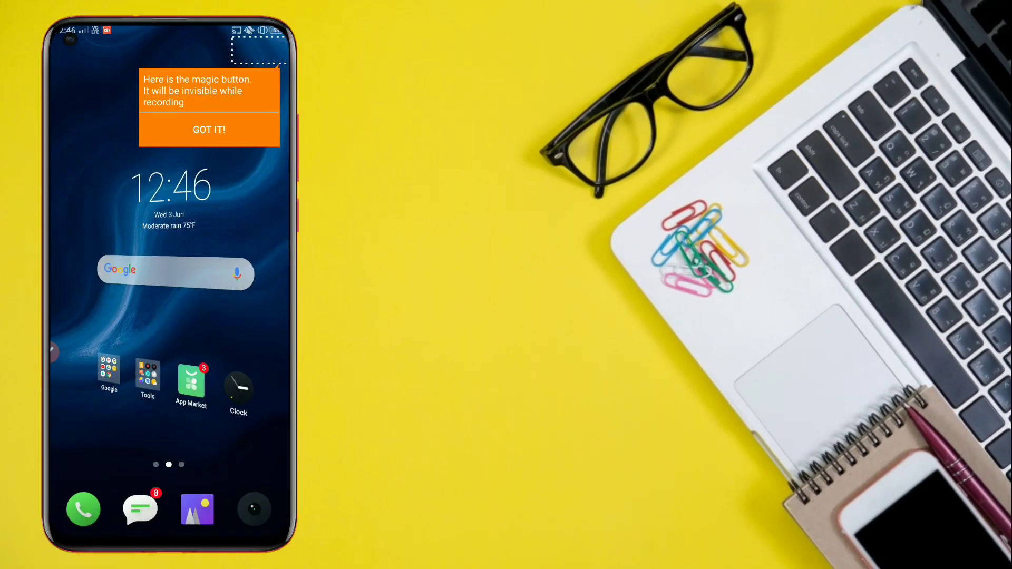
- Swipe the home screen to reach File Manager and view all phone-storage folders
scroll(left, 3)
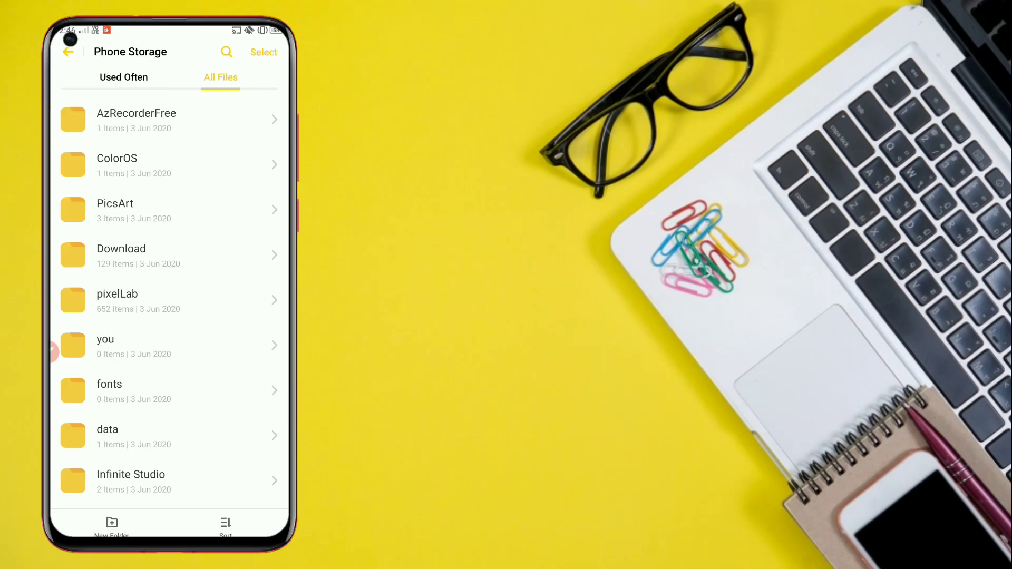
- Open MIUI_12_(Realme_UI).theme from the Download folder in Theme Store
click(121, 249)
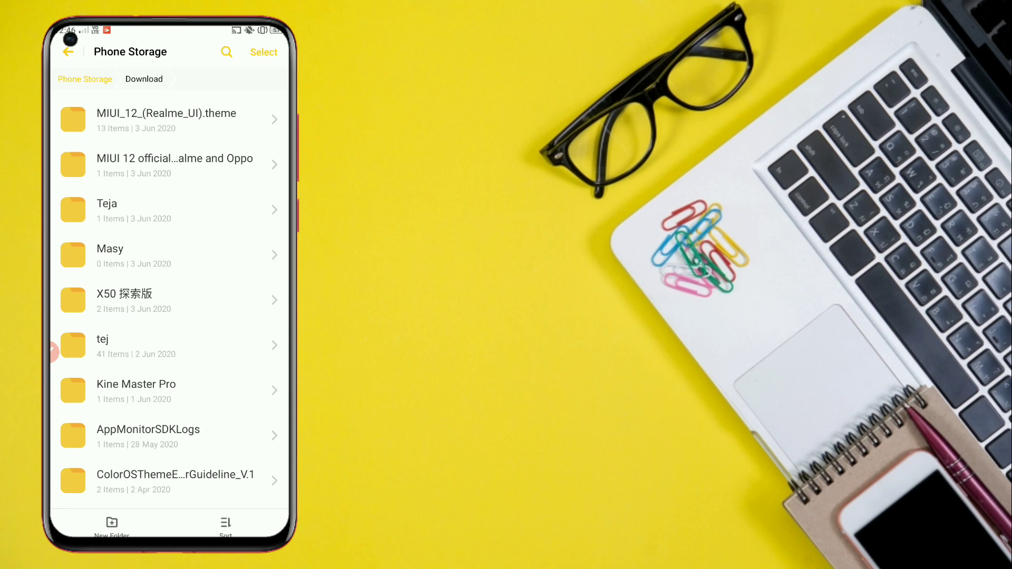
click(165, 120)
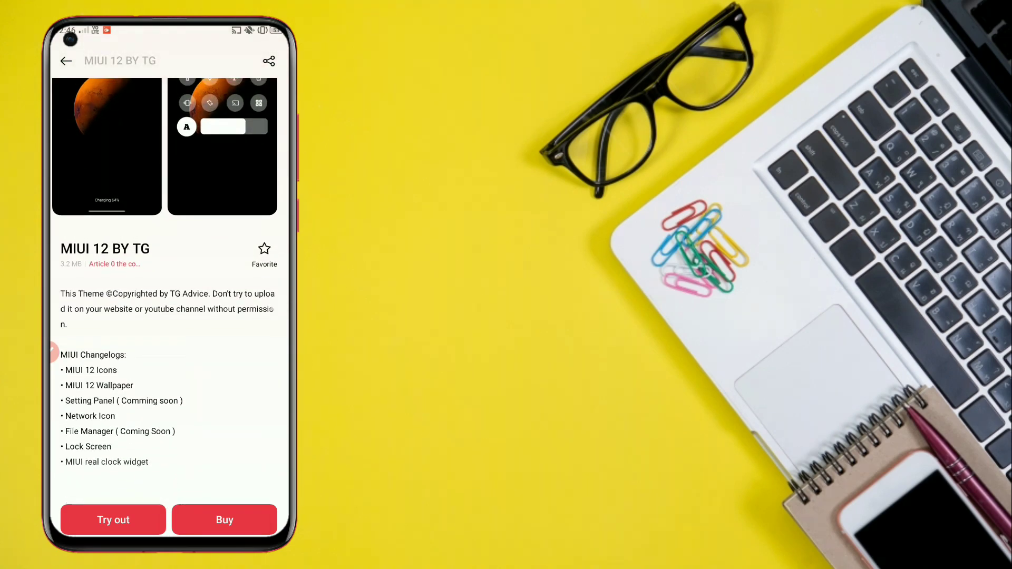
- Go from the MIUI 12 theme page to the app's Storage Usage details
click(113, 520)
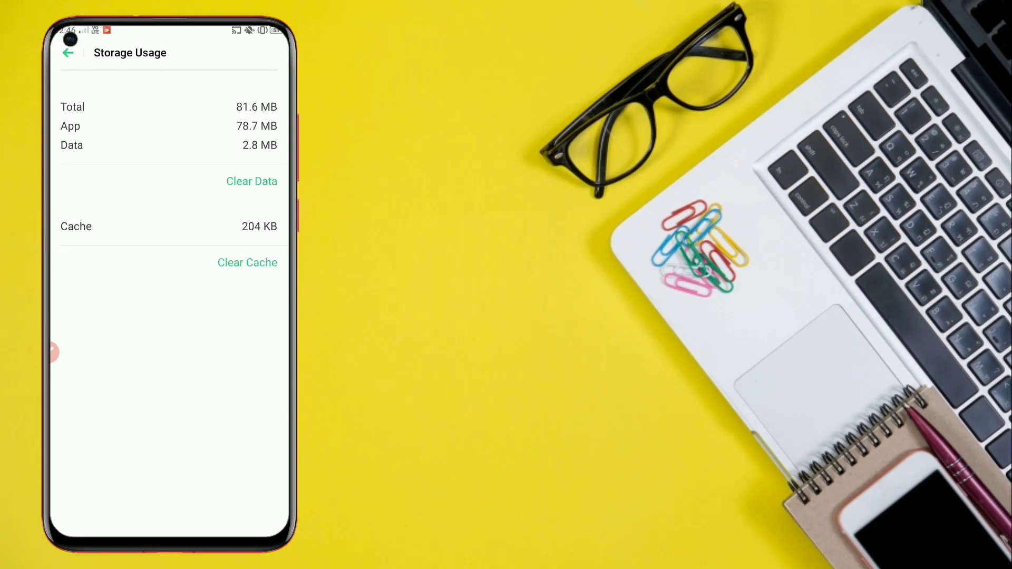
click(251, 182)
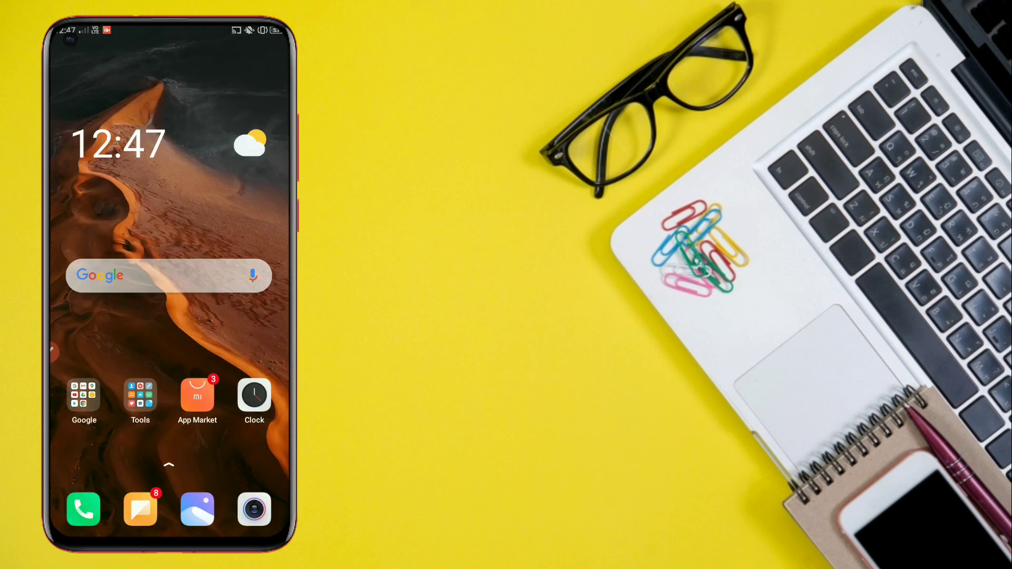
- Swipe up into the app drawer and dismiss the Recording toolbox popup
scroll(up, 3)
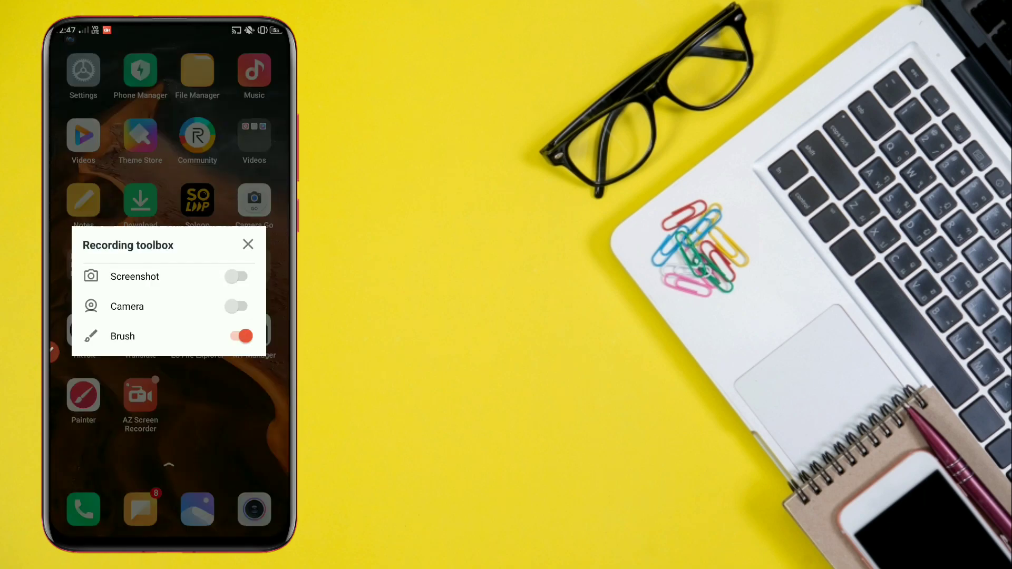
click(248, 245)
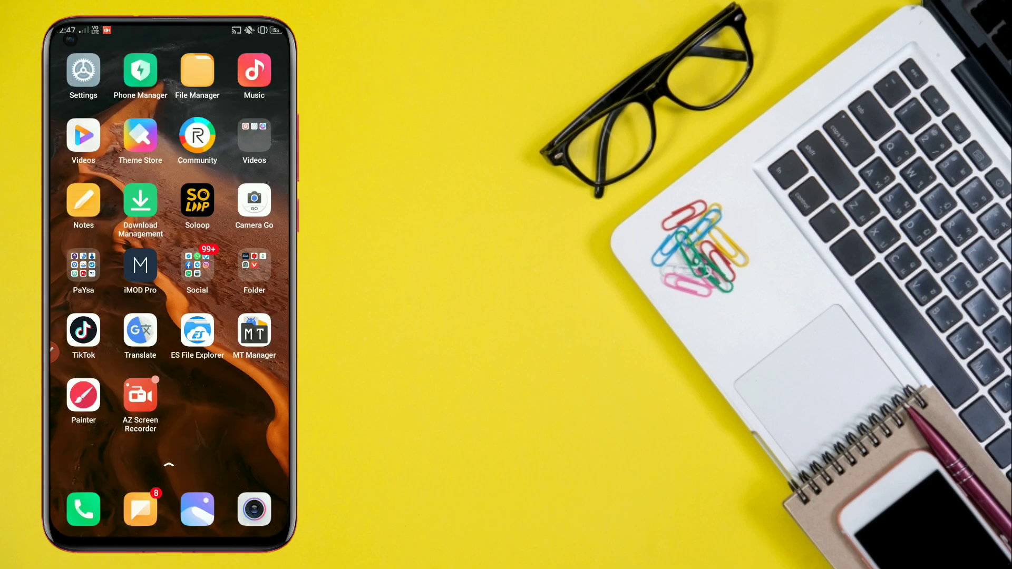